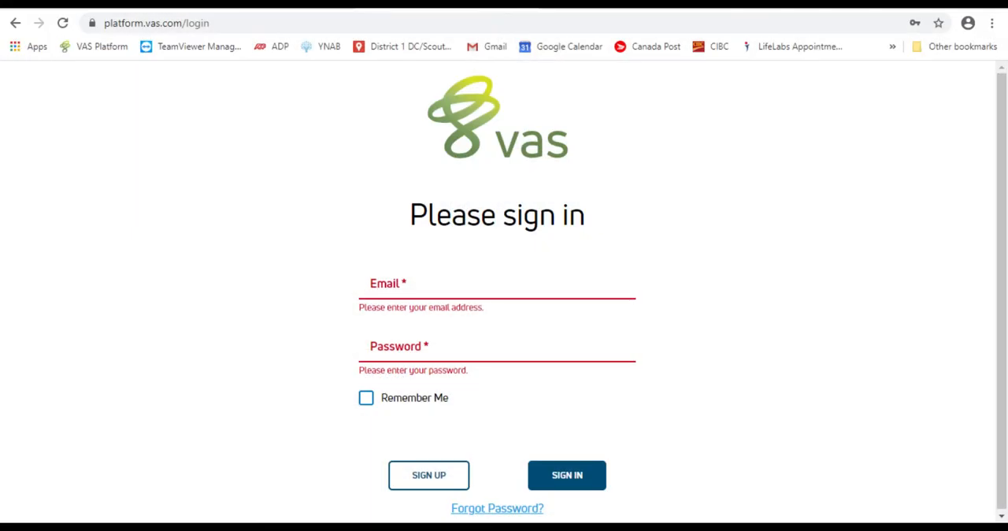
# Step: Sign in, glance at the pens list, and open the Udderly Unreal Demo dairy profile
pyautogui.click(566, 475)
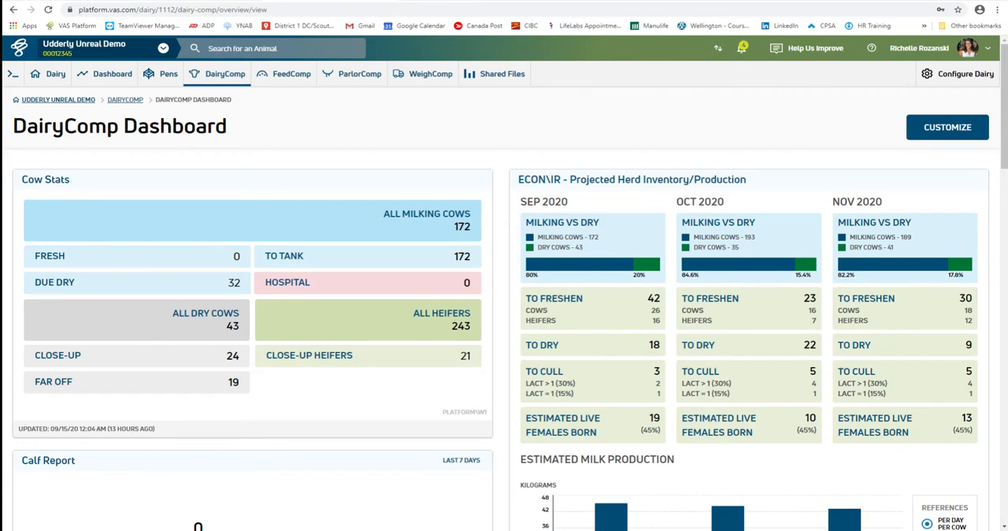
pyautogui.click(165, 73)
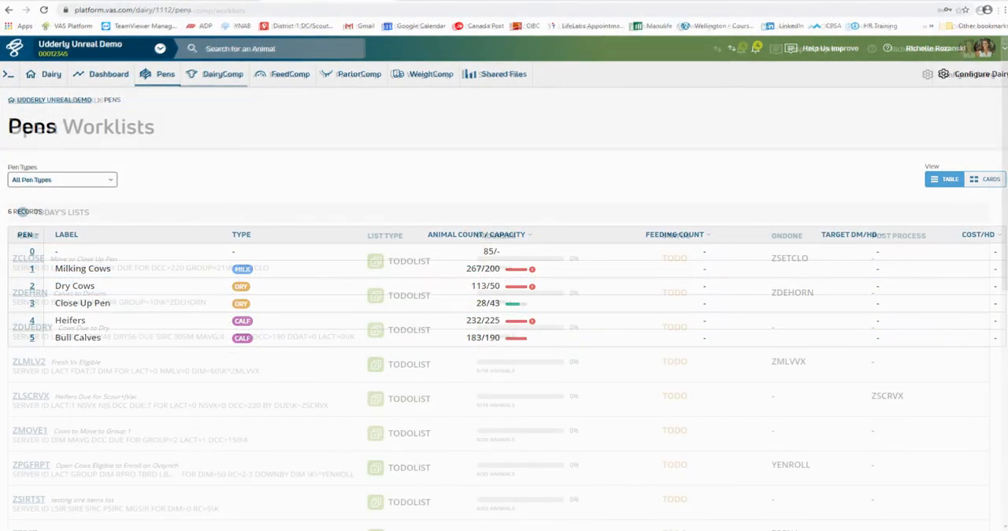
pyautogui.click(220, 74)
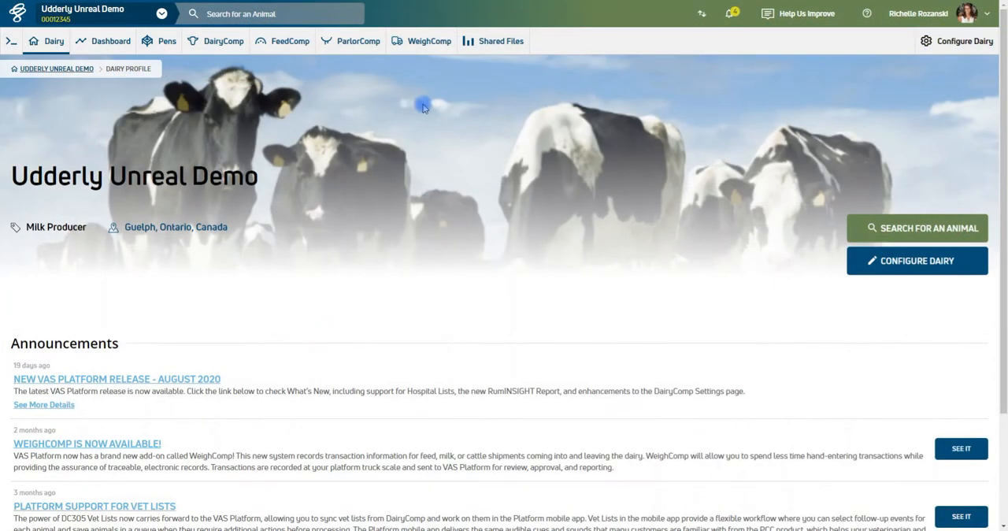
pyautogui.moveTo(361, 73)
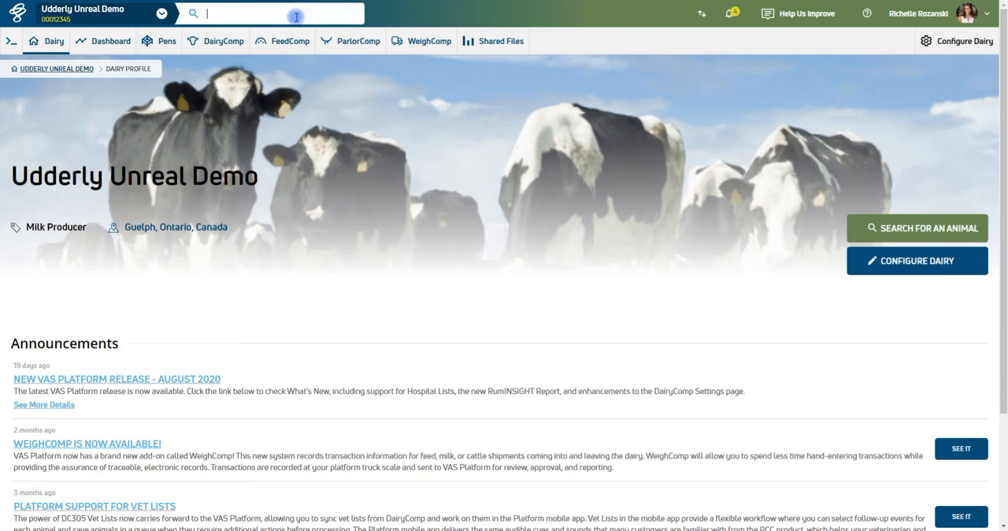
# Step: Search for cow 1564, open her record, and show her Items cards
pyautogui.write('1564')
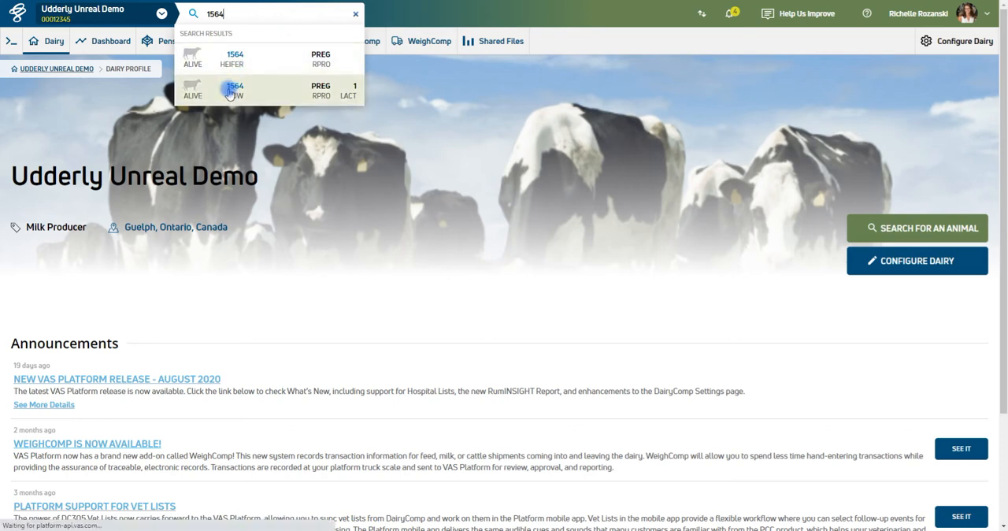
pyautogui.click(234, 89)
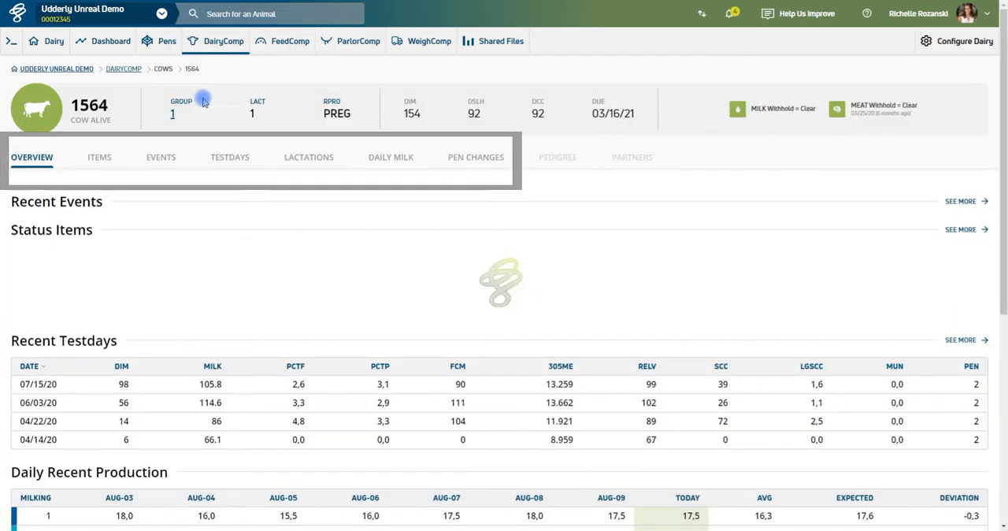
pyautogui.click(99, 157)
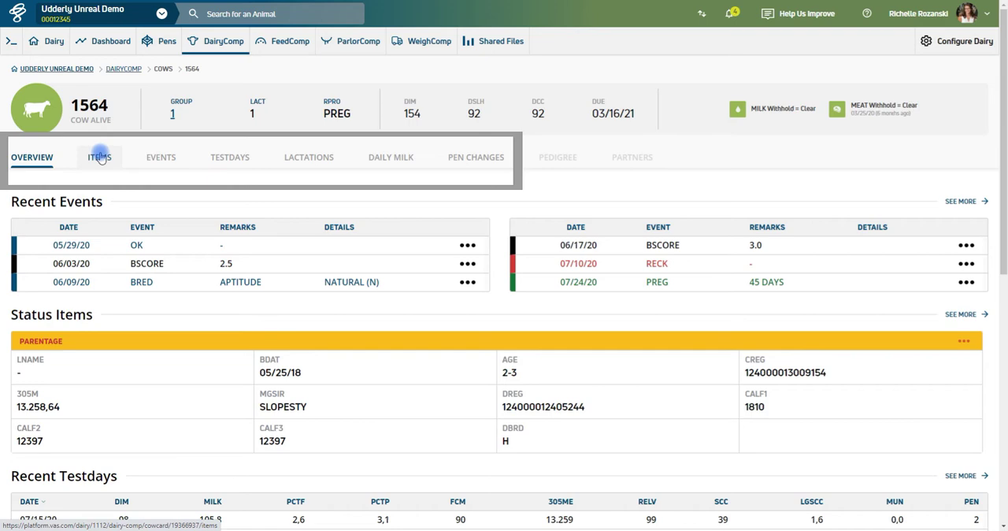
pyautogui.click(98, 157)
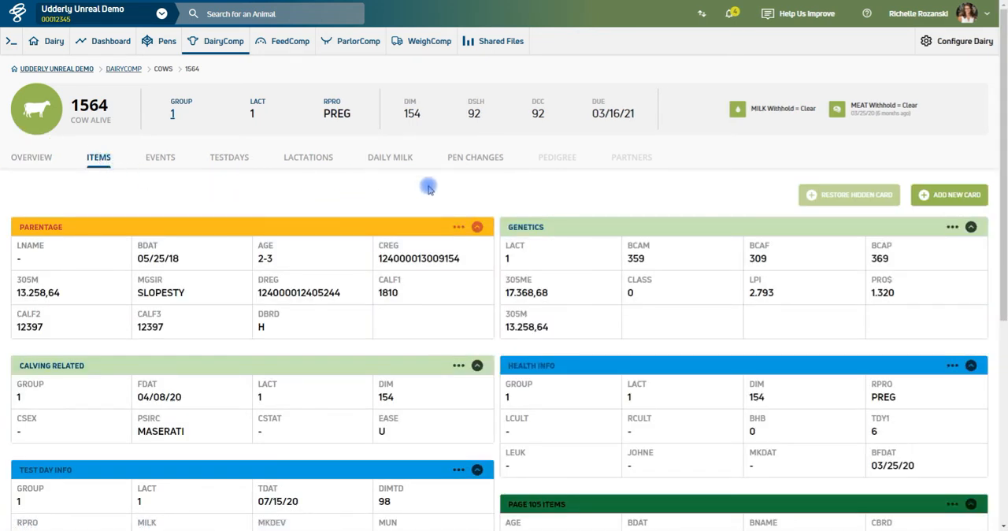
# Step: Rename the Parentage card to 'Parentage Info' and enable Show in Mobile App
pyautogui.click(459, 227)
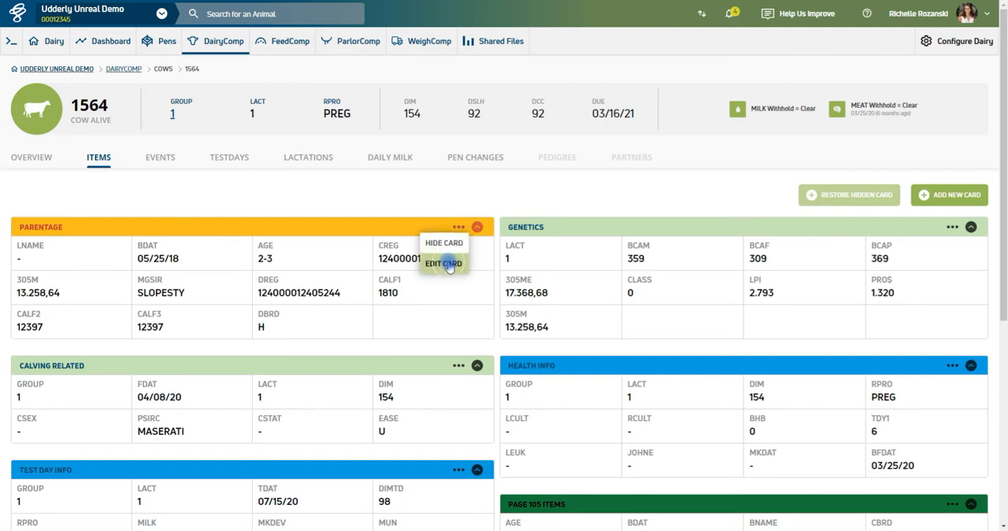
pyautogui.click(443, 263)
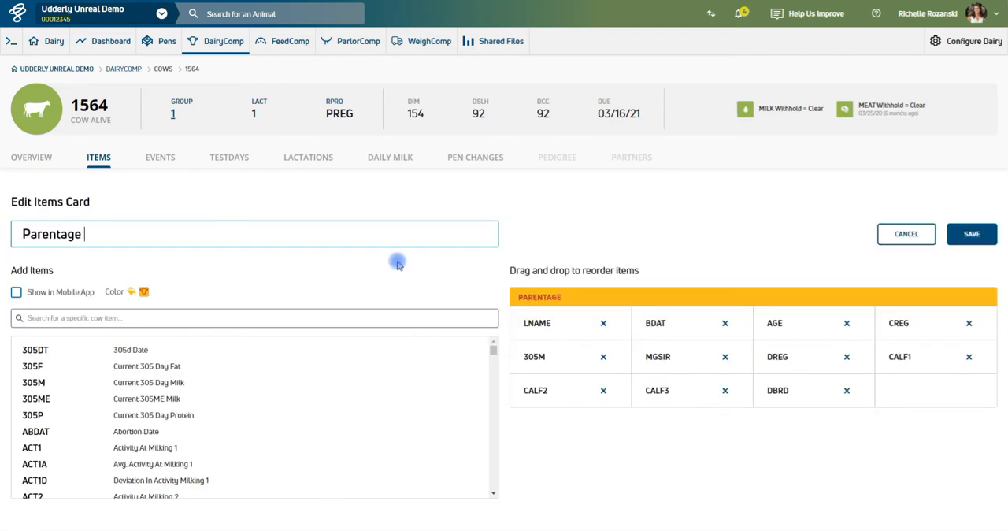
pyautogui.write('In')
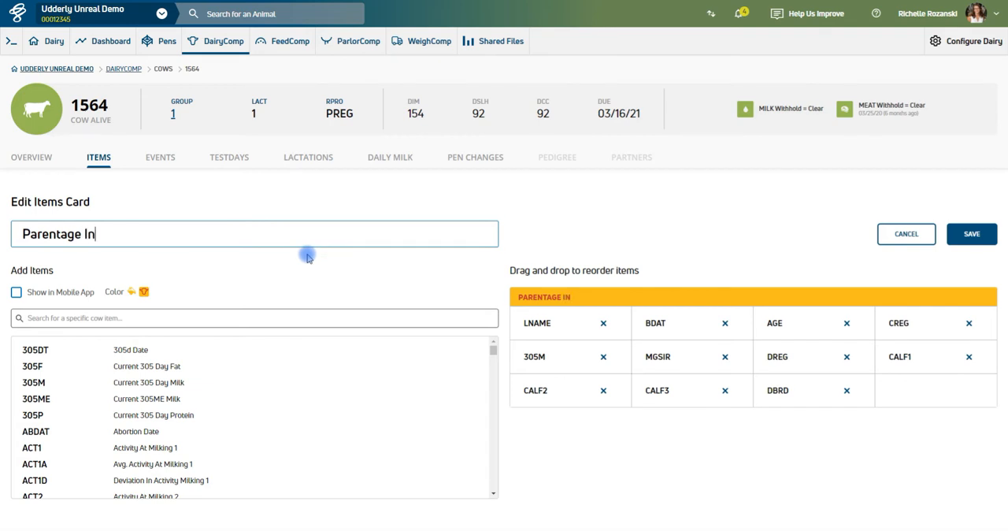
pyautogui.write('fo')
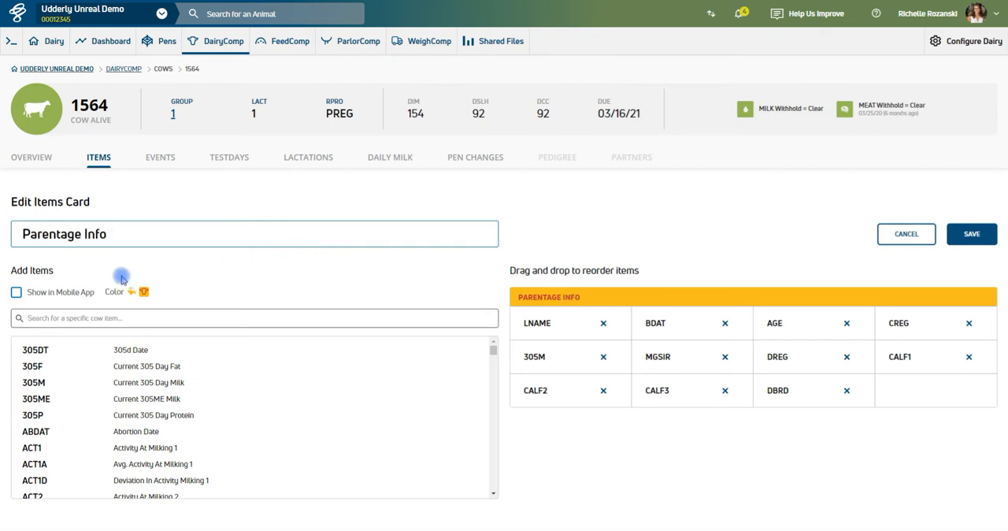
pyautogui.click(15, 293)
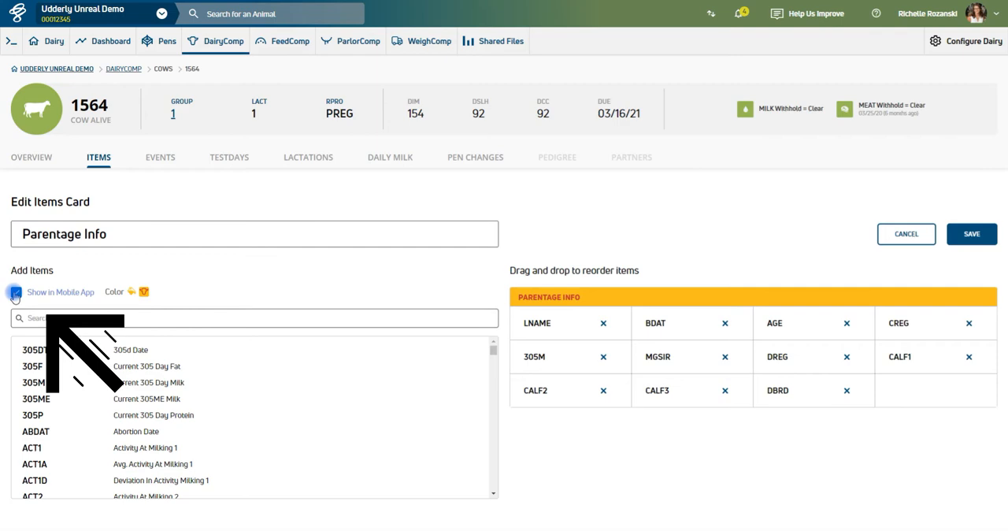
pyautogui.moveTo(78, 362)
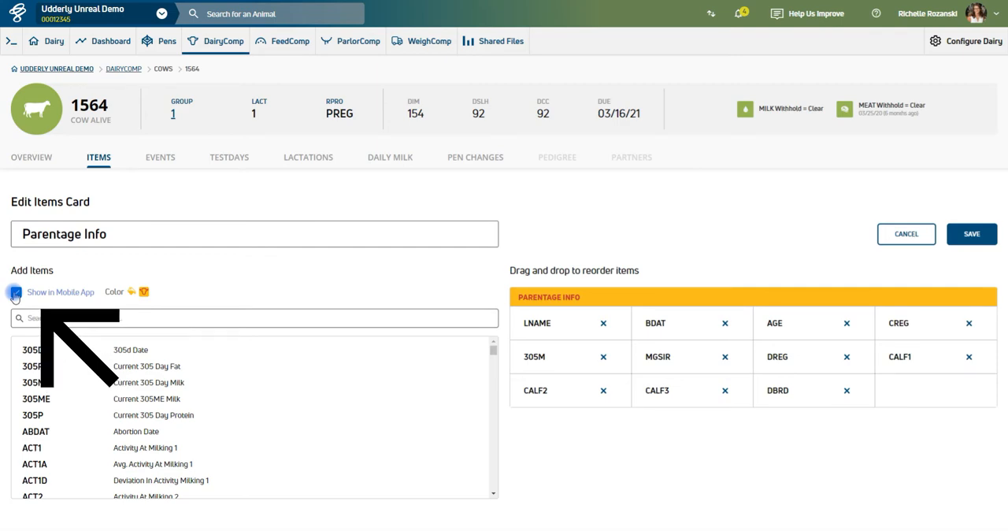
pyautogui.click(110, 41)
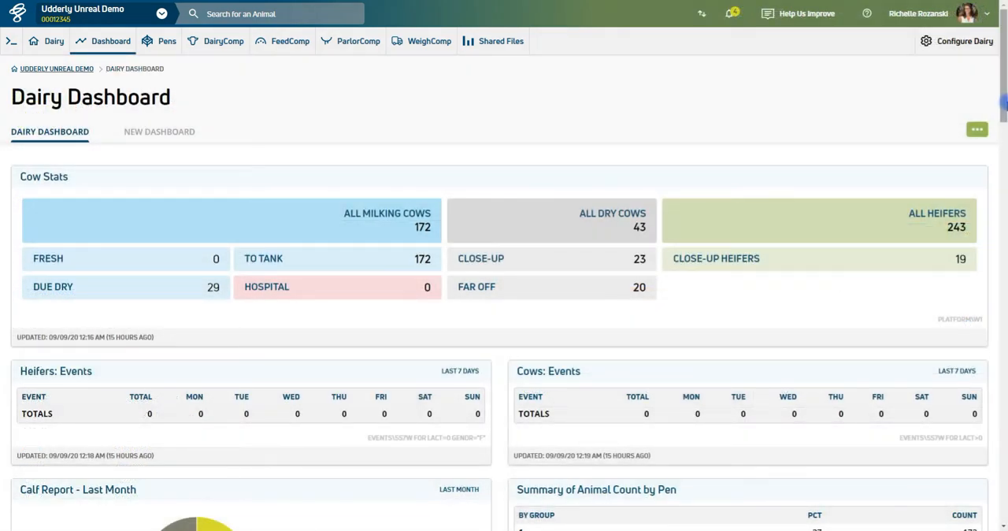
# Step: Customize the current dashboard and tick the Weather Forecast widget under General
pyautogui.scroll(-3)
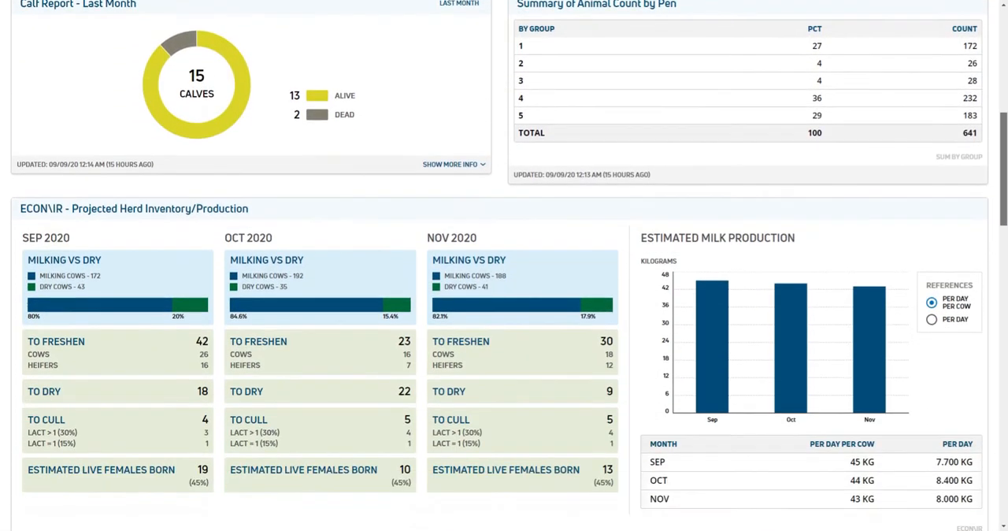
pyautogui.scroll(3)
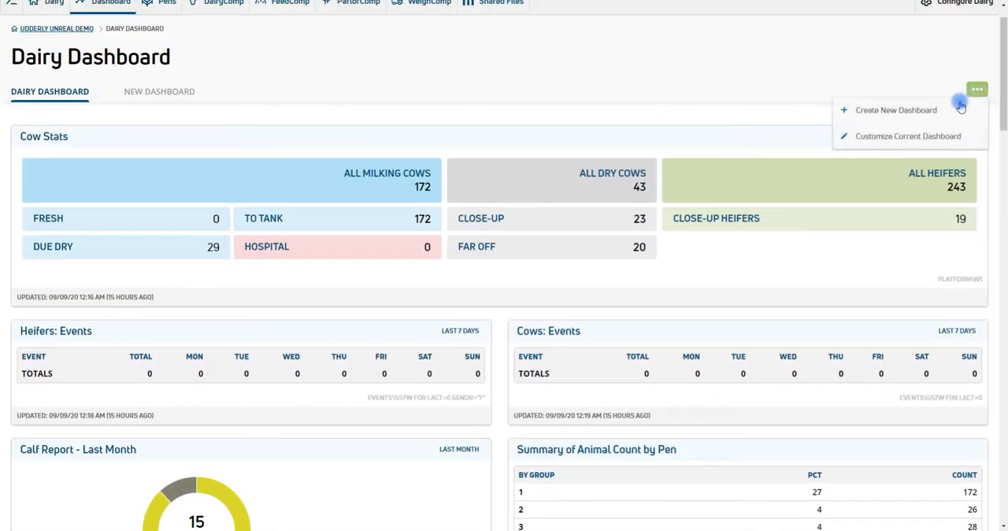
pyautogui.click(905, 136)
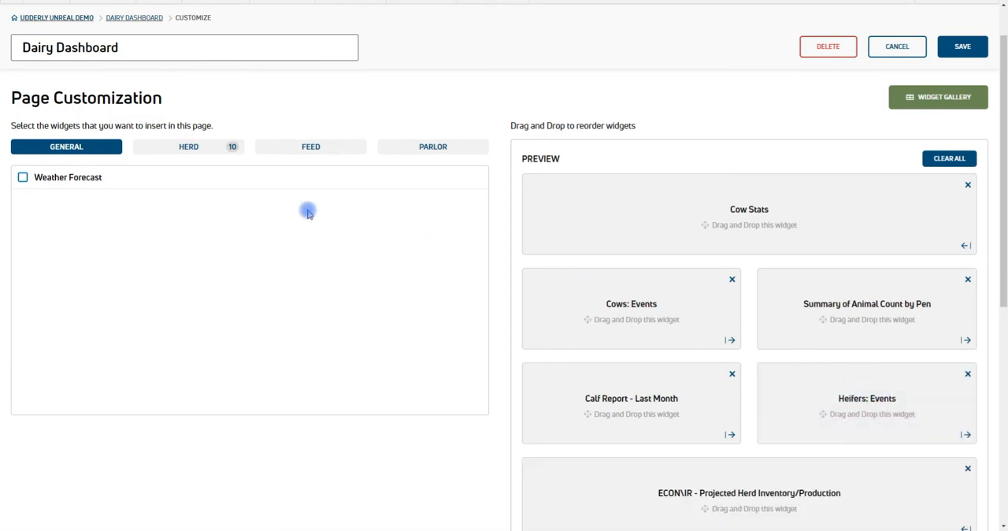
pyautogui.click(22, 177)
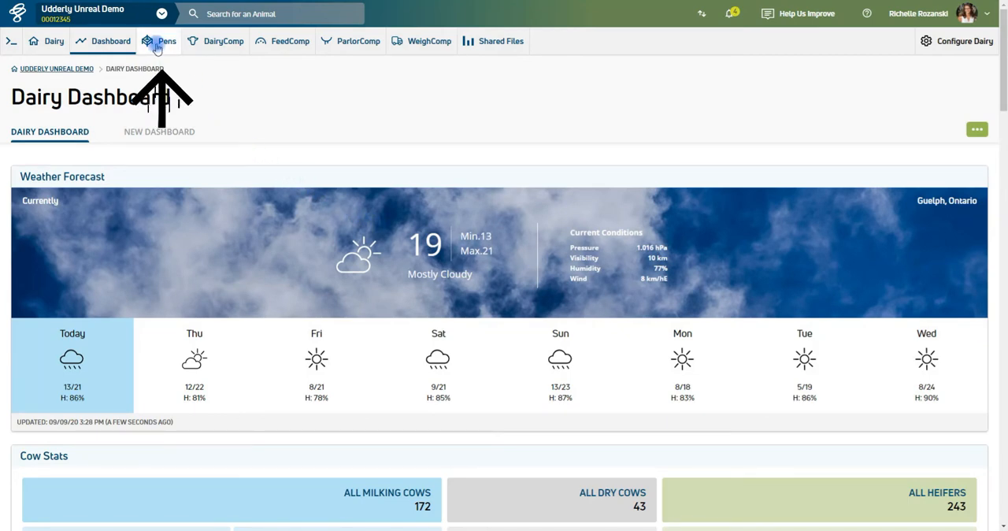
# Step: Open pen 1, Milking Cows, and preview one cow's recent events
pyautogui.click(166, 41)
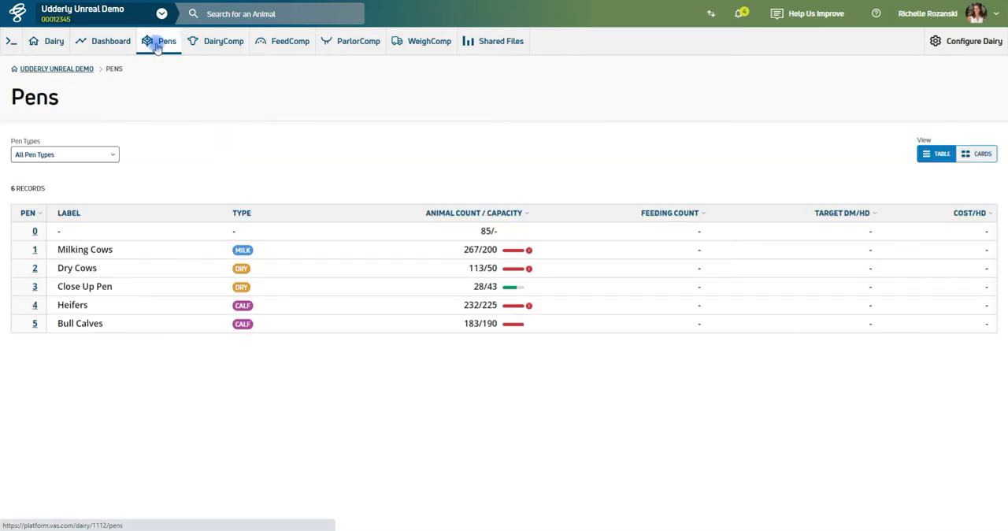
pyautogui.moveTo(57, 250)
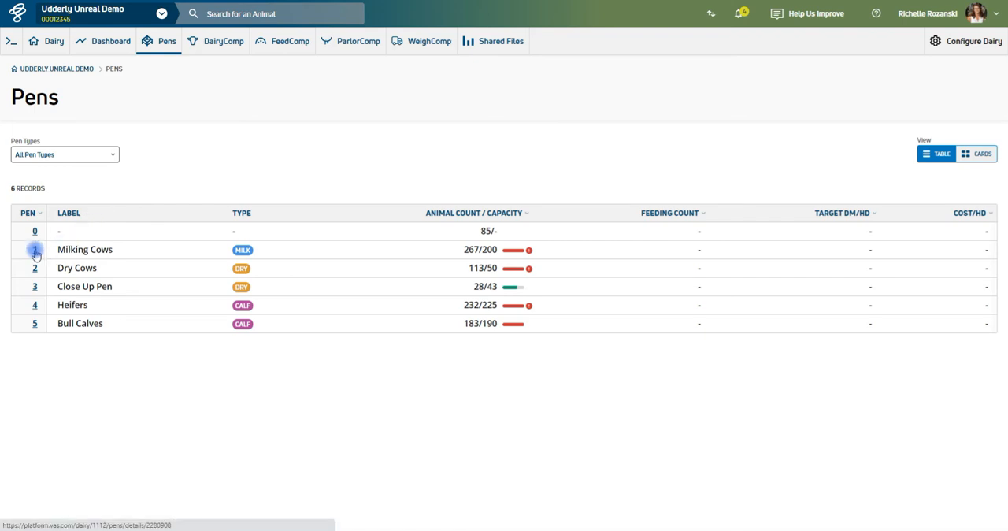
pyautogui.click(35, 250)
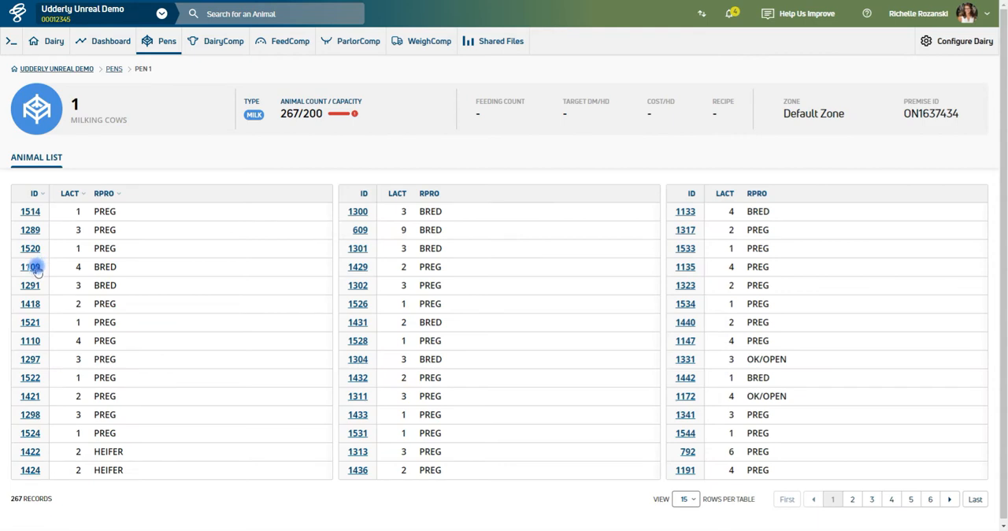
pyautogui.click(30, 266)
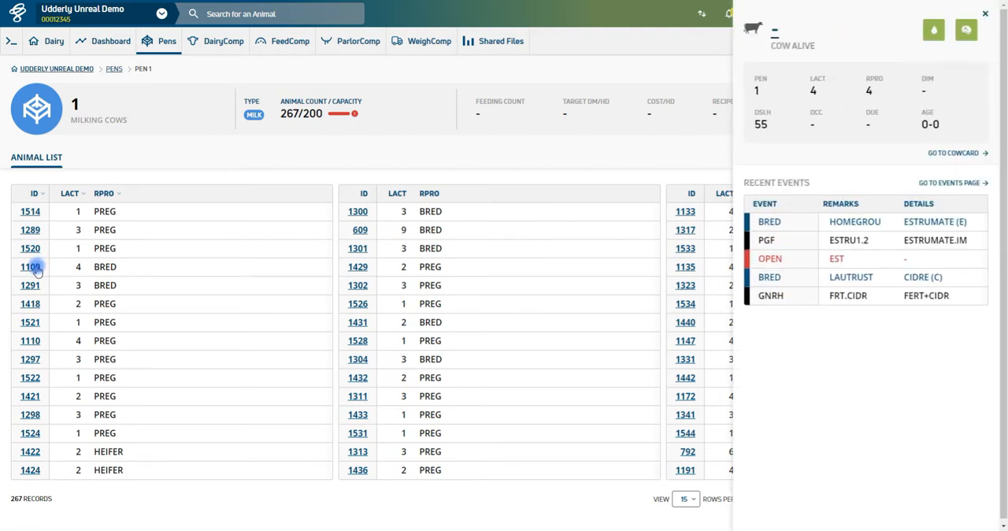
# Step: Return to the dashboard and open DairyComp's Open Worklists page
pyautogui.click(110, 41)
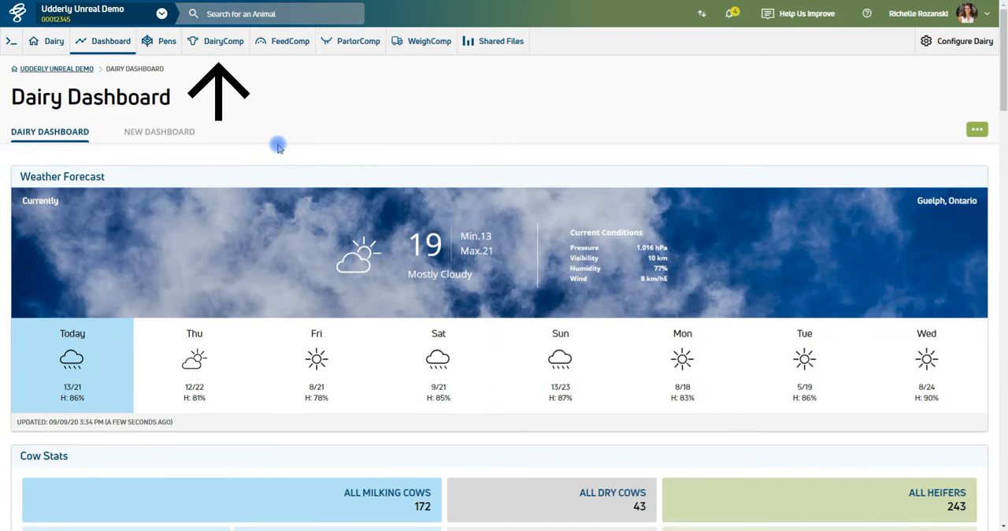
pyautogui.click(222, 41)
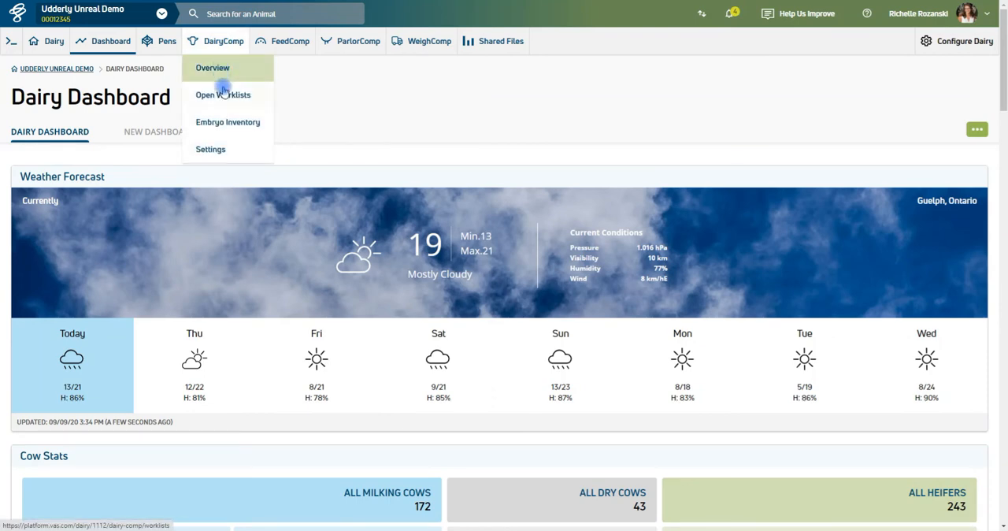
pyautogui.moveTo(228, 122)
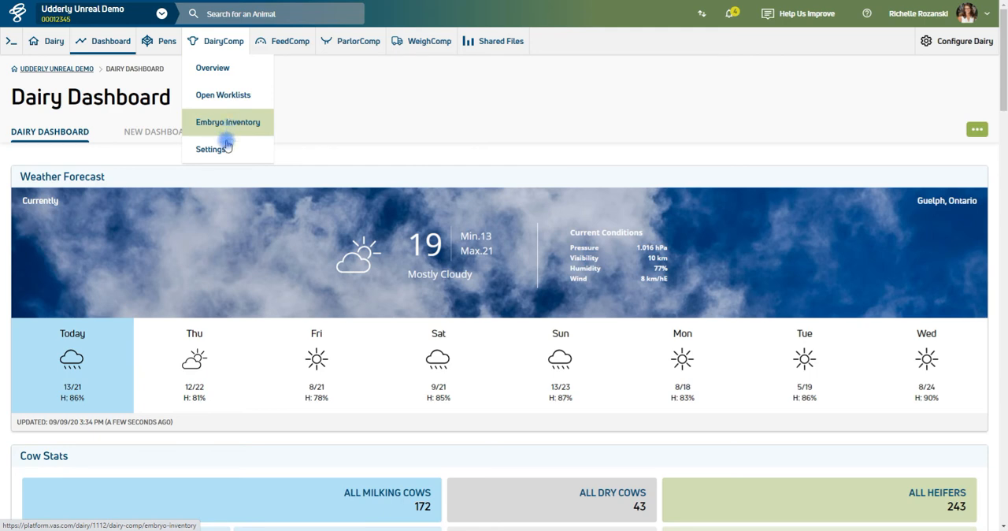
pyautogui.click(223, 92)
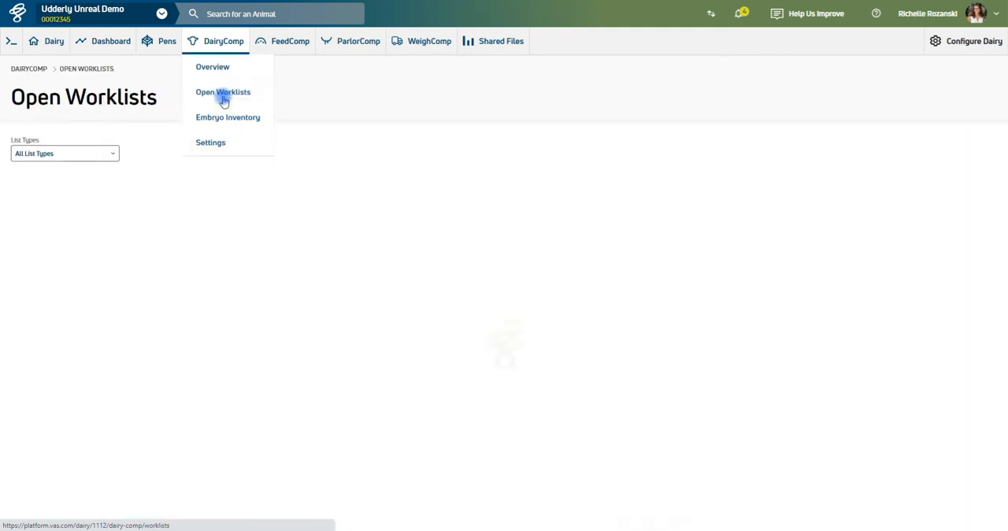
# Step: Open the ZLMLV2 worklist and view its DONE animals
pyautogui.click(223, 92)
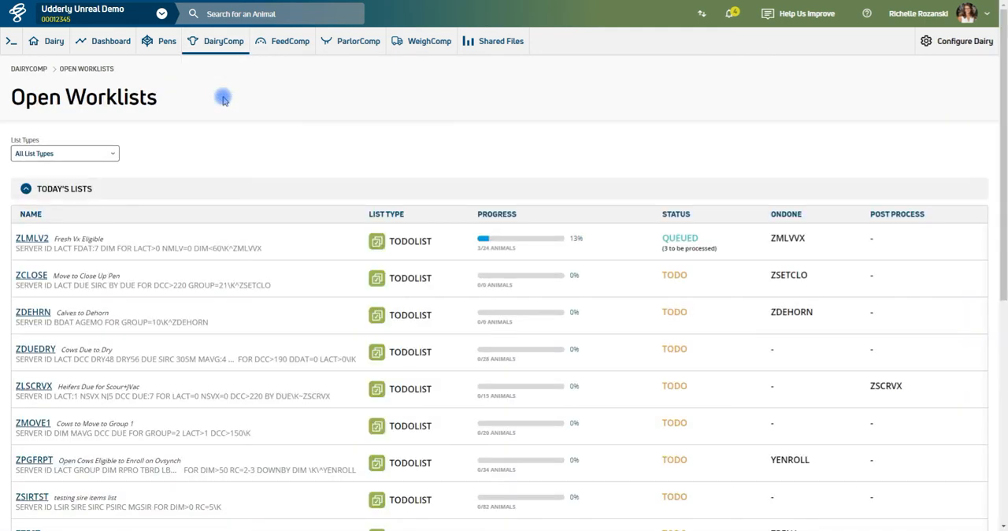
pyautogui.click(32, 238)
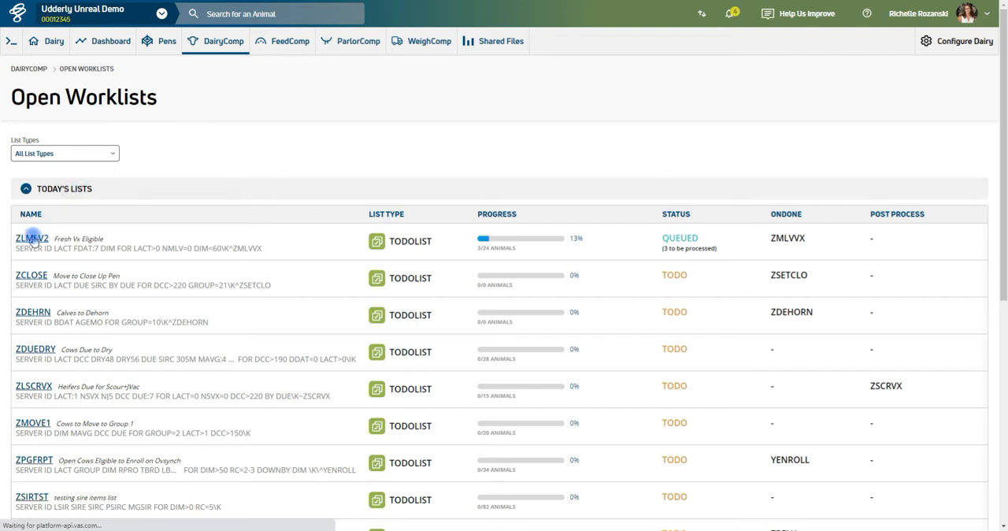
pyautogui.click(31, 238)
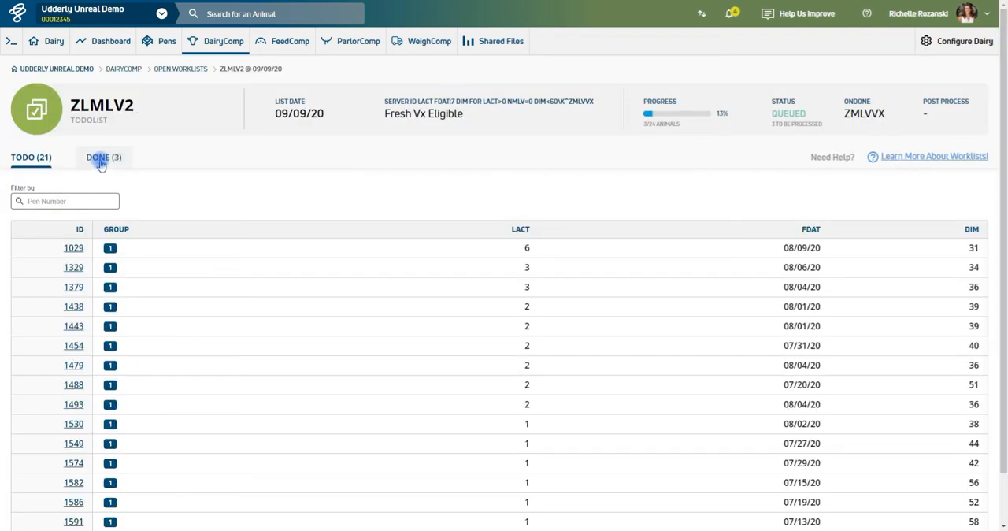
pyautogui.click(103, 157)
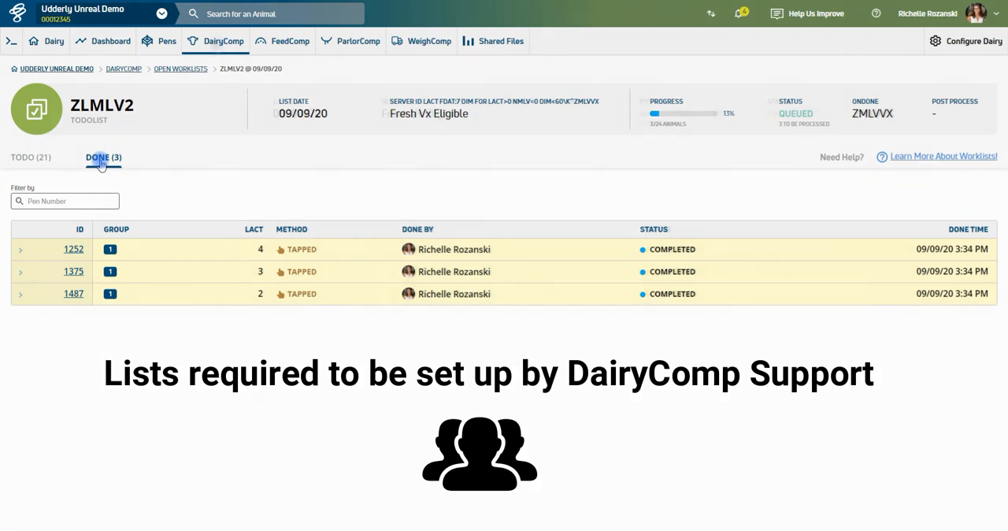
# Step: Open DairyComp's Embryo Inventory of frozen embryos
pyautogui.click(224, 41)
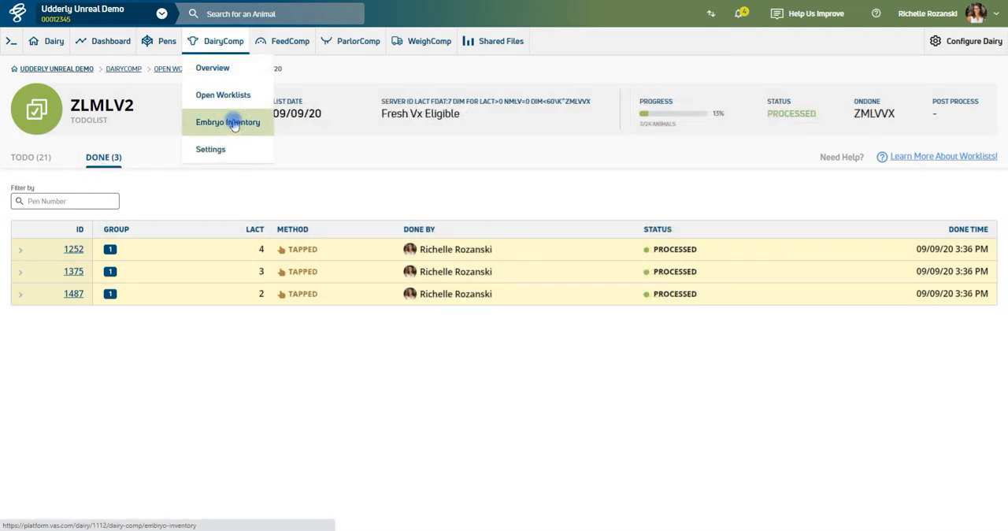
pyautogui.click(227, 122)
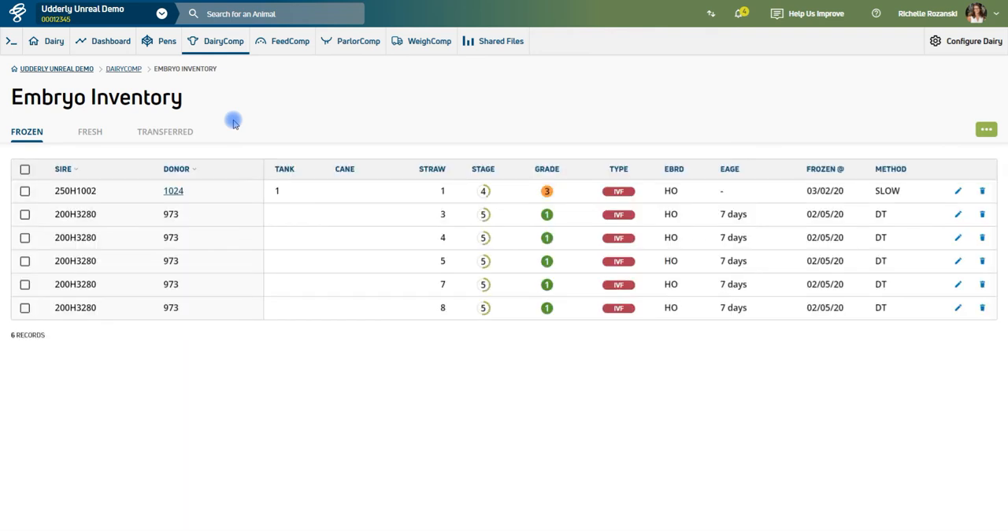
pyautogui.click(224, 41)
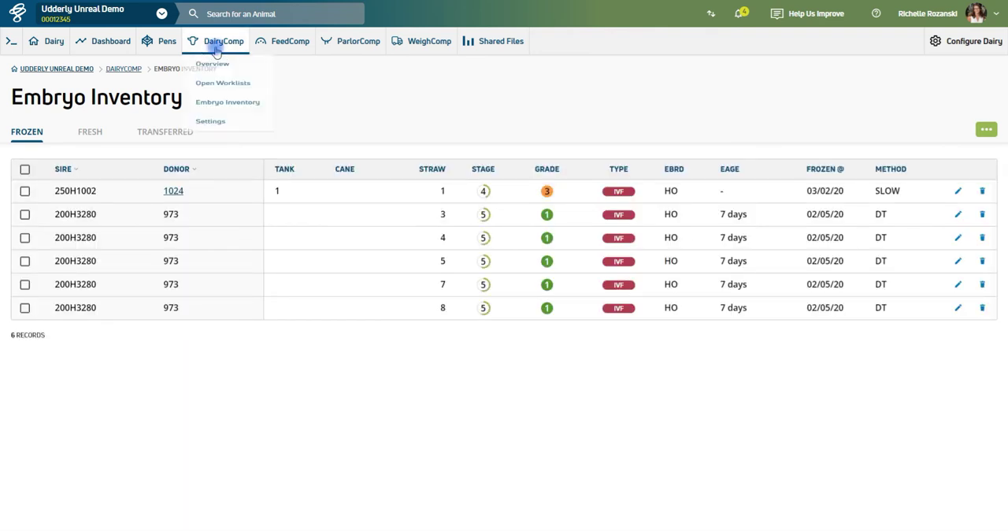
# Step: Open DairyComp Settings, view Breeding Codes, then the drug treatment Protocols
pyautogui.click(210, 121)
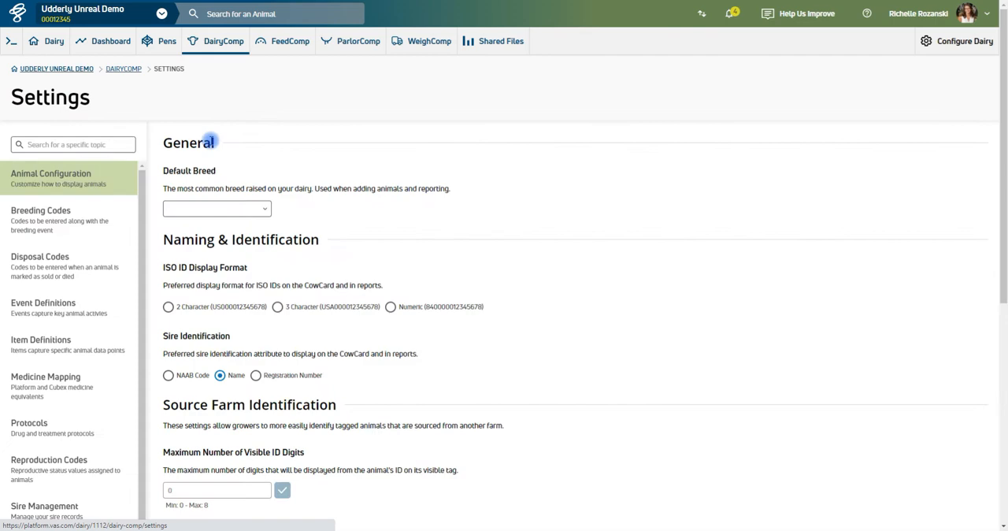
pyautogui.click(71, 219)
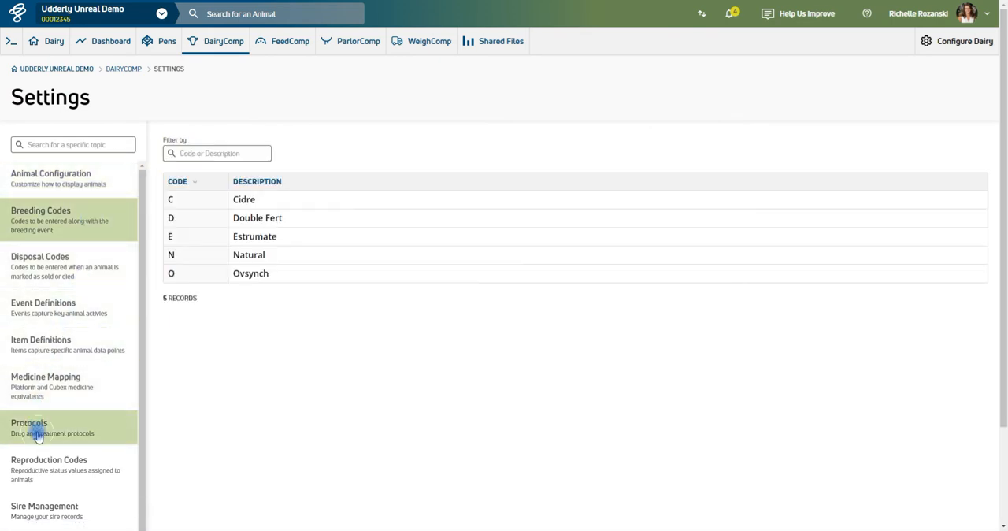
pyautogui.click(29, 428)
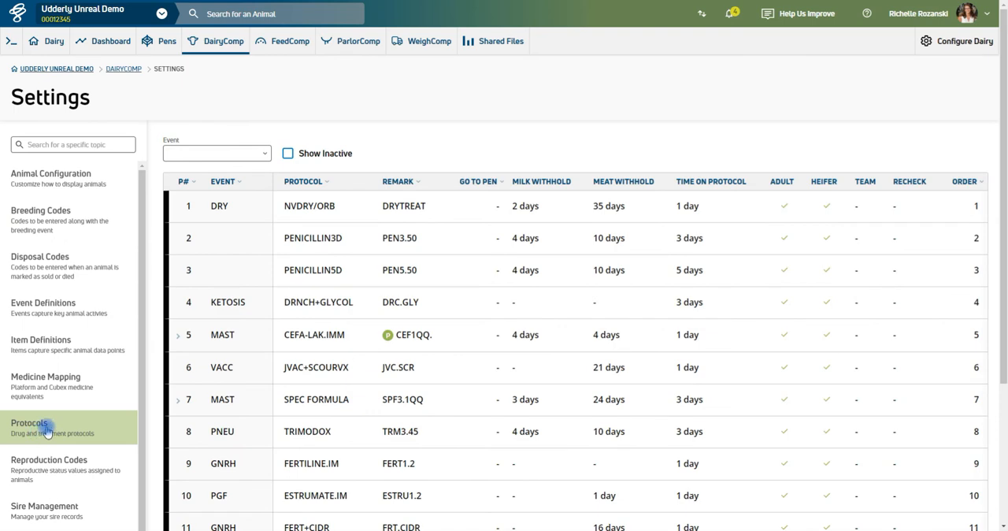
pyautogui.moveTo(289, 40)
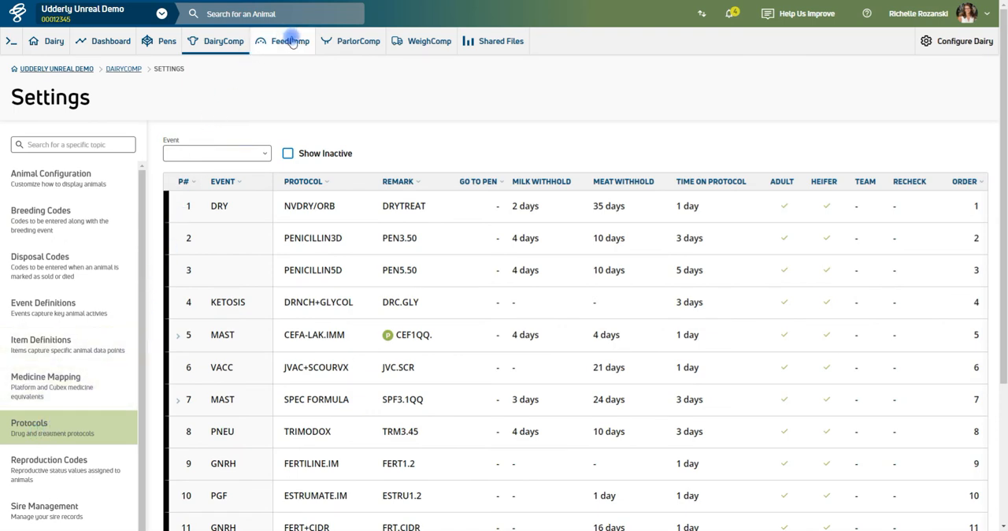
# Step: Show the FeedComp dropdown with bunk scoring, inventory, ingredients and recipes
pyautogui.click(281, 41)
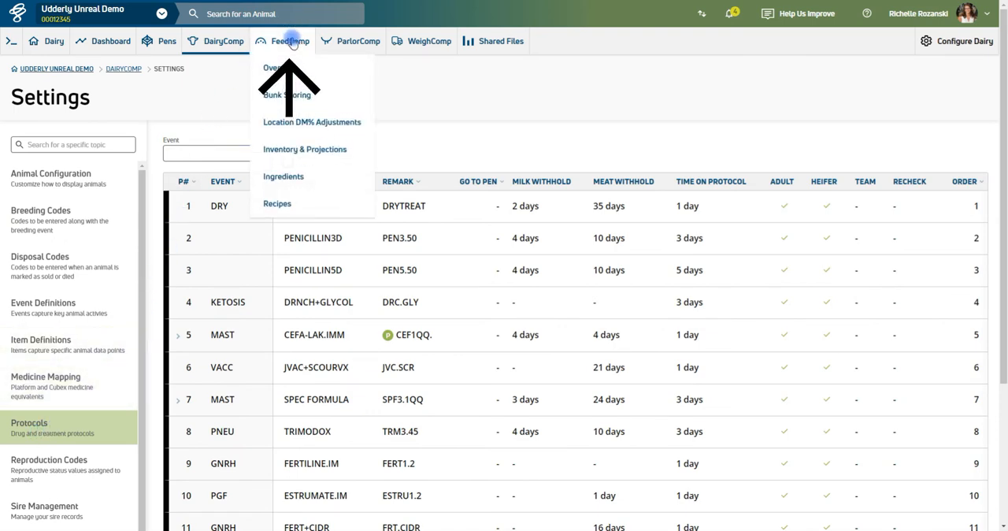
pyautogui.moveTo(307, 149)
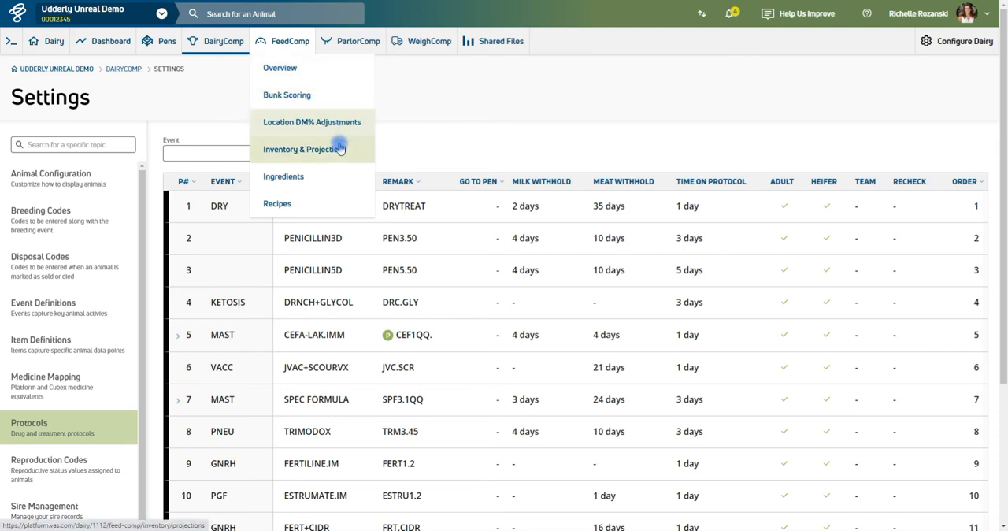
pyautogui.moveTo(343, 176)
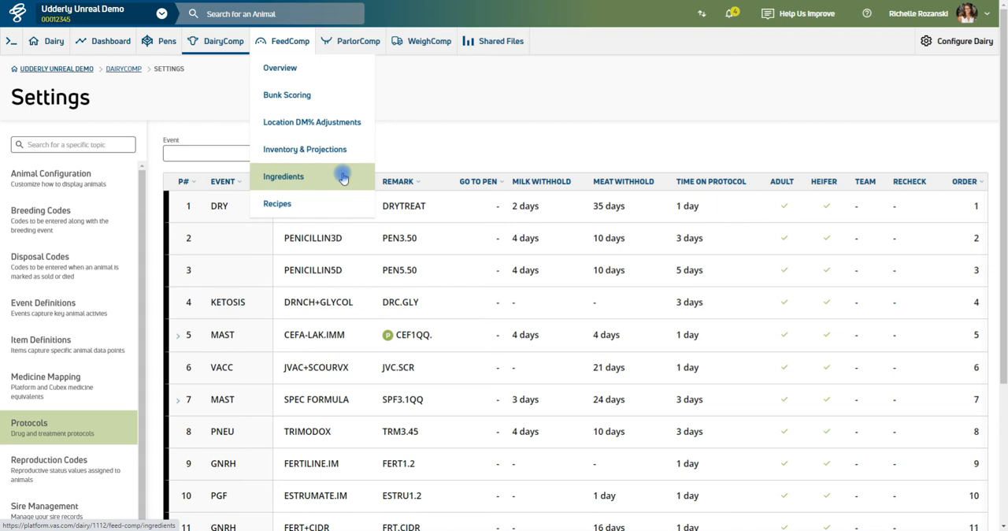
pyautogui.moveTo(364, 41)
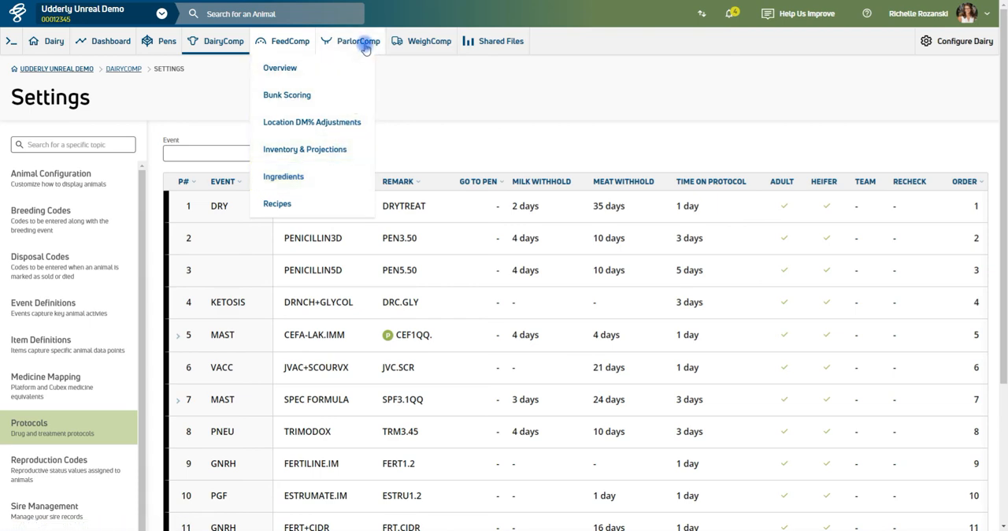
pyautogui.moveTo(408, 46)
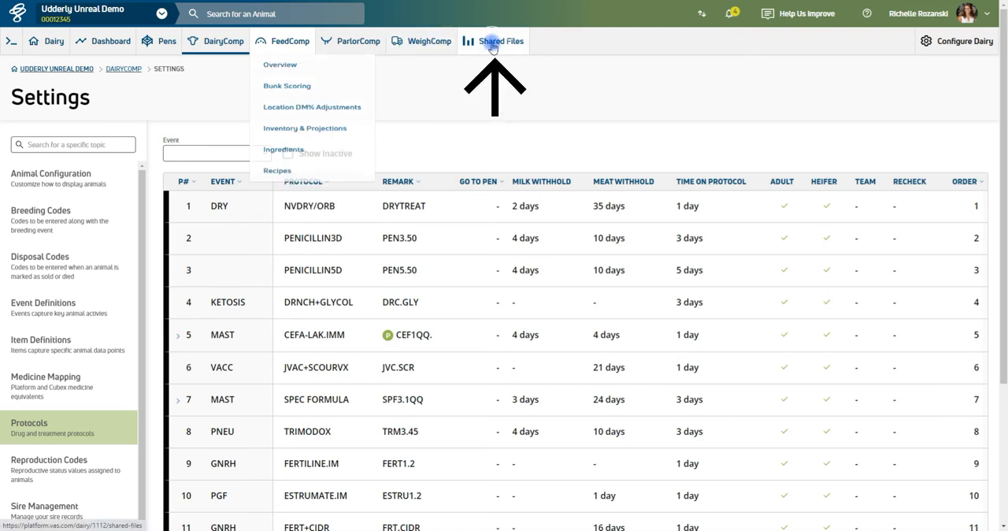
# Step: Open Shared Files, listing three general files including Herd Production Data.xlsx
pyautogui.click(494, 41)
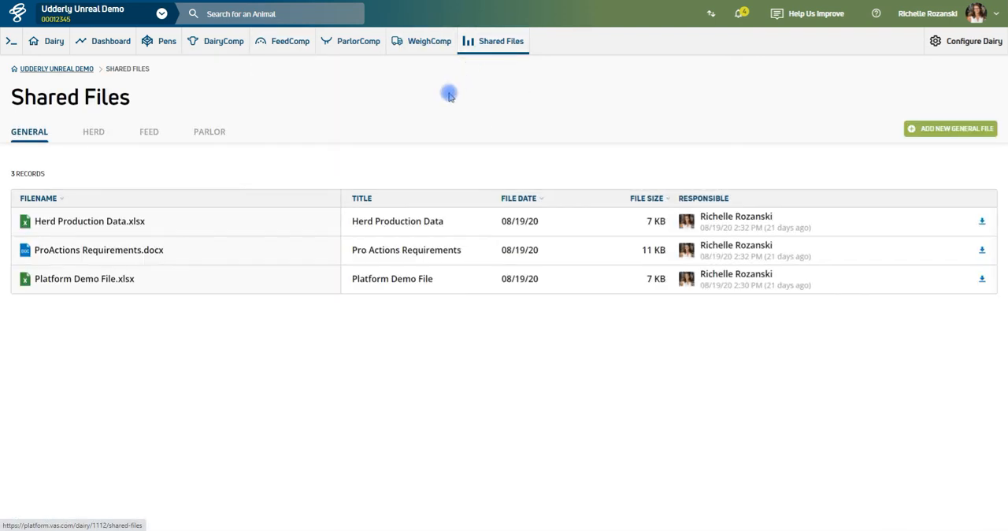
pyautogui.moveTo(166, 221)
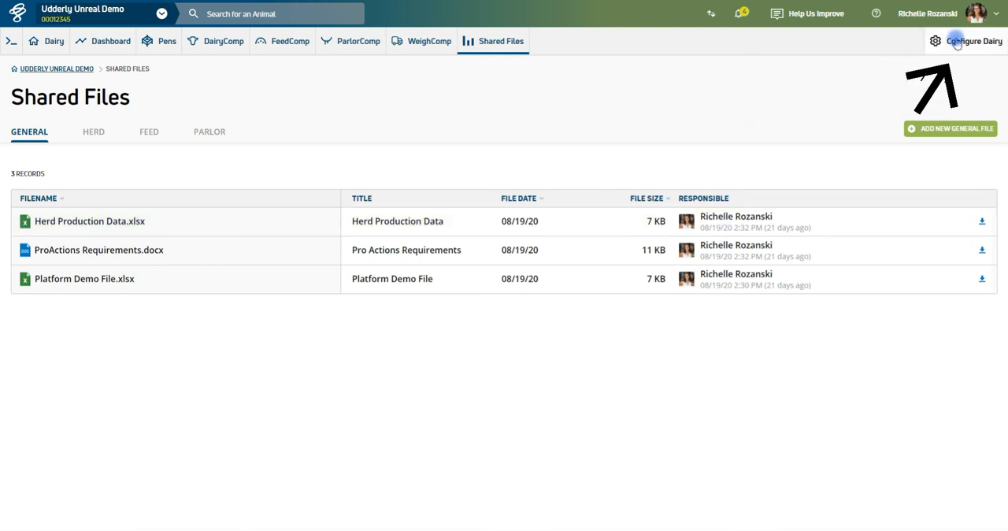
pyautogui.click(971, 40)
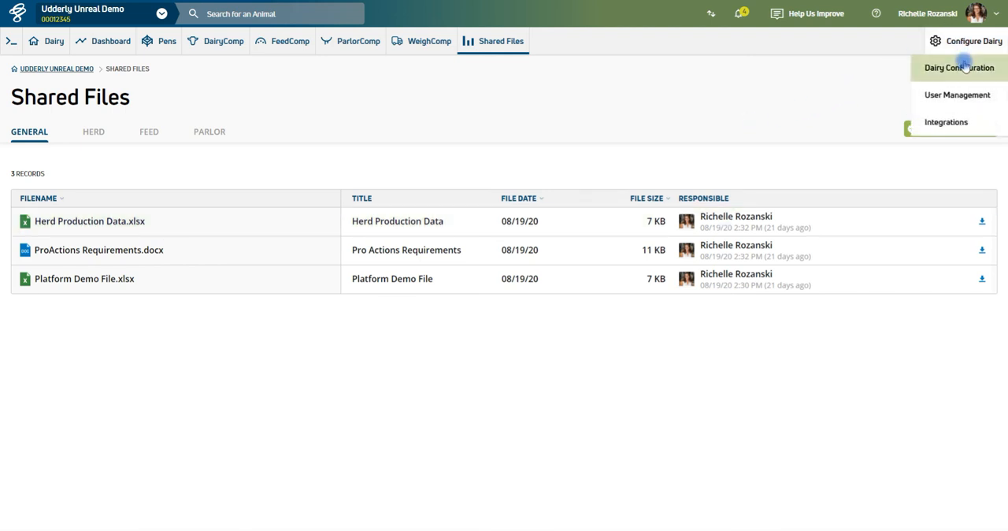
# Step: Open Dairy Information showing Udderly Unreal Demo as a Milk Producer
pyautogui.click(958, 68)
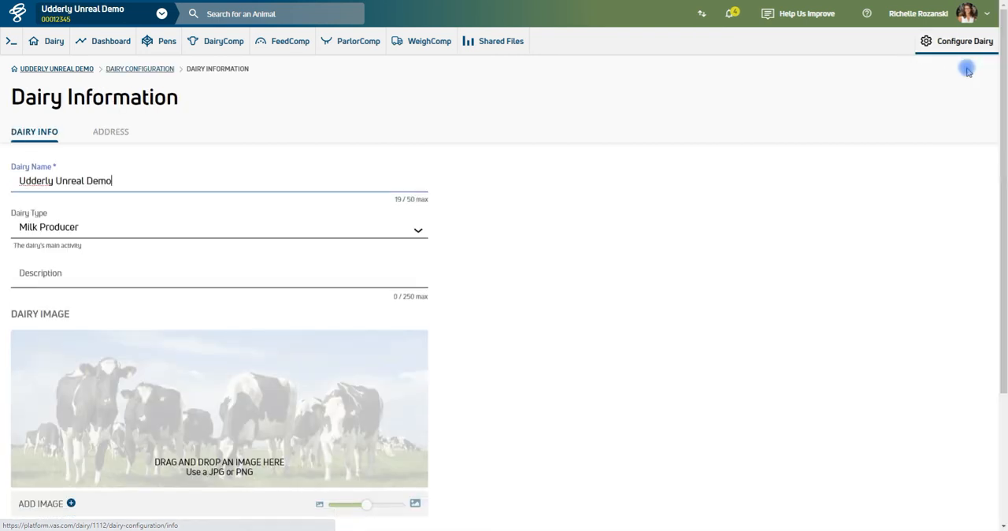
pyautogui.moveTo(419, 441)
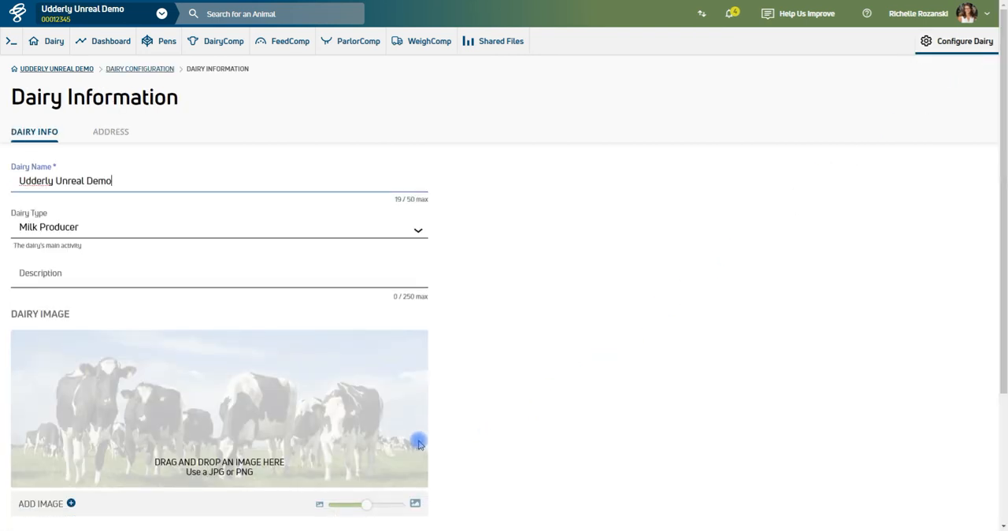
pyautogui.moveTo(503, 408)
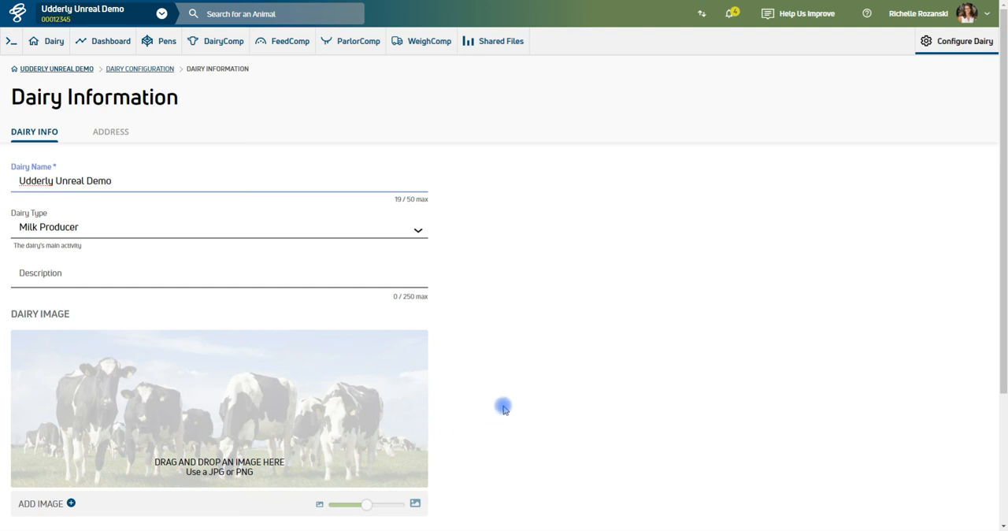
pyautogui.click(963, 41)
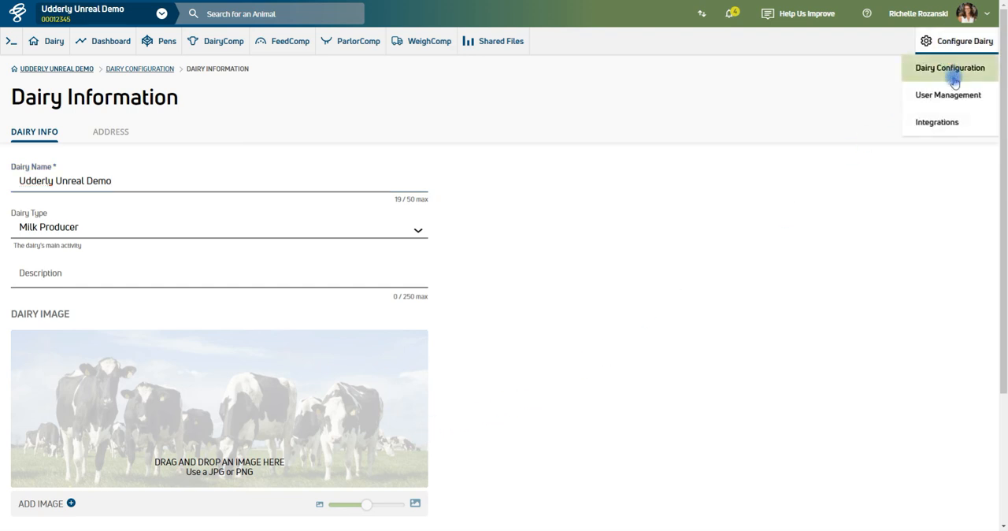
# Step: View the dairy's users and pending invitations, then the partner Integrations Gallery
pyautogui.click(947, 95)
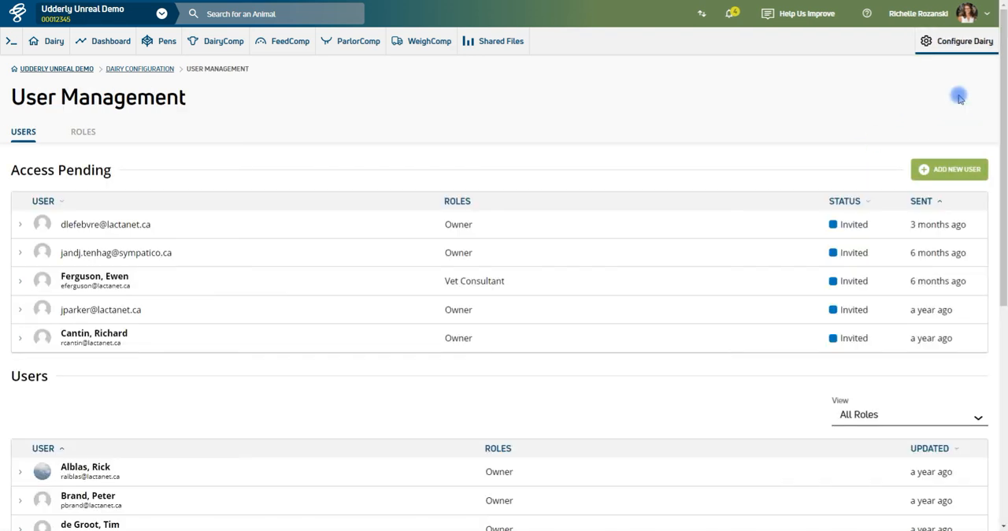
pyautogui.click(963, 41)
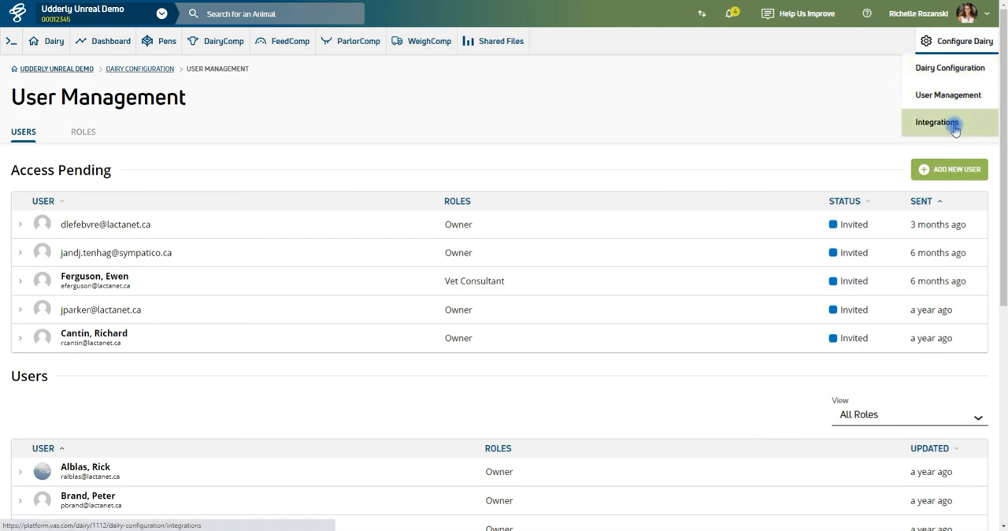
pyautogui.click(936, 122)
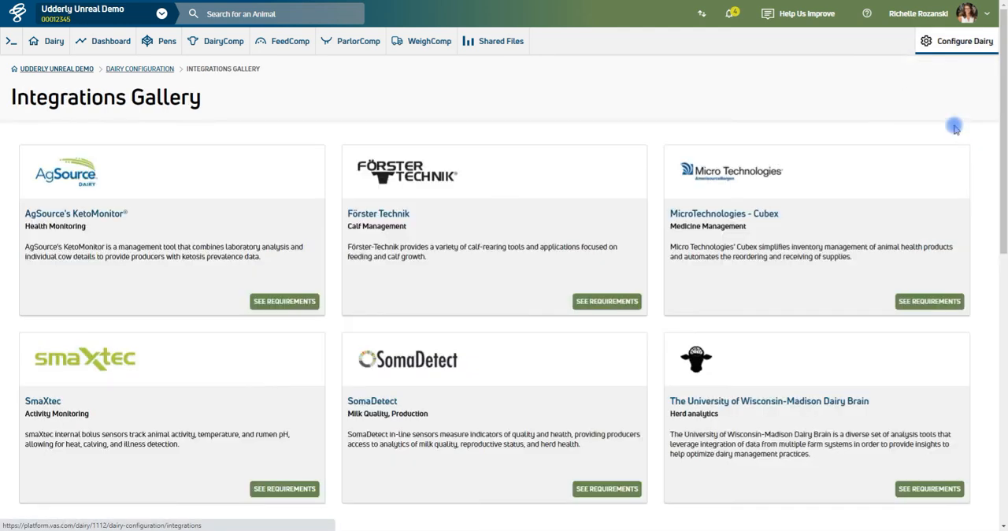